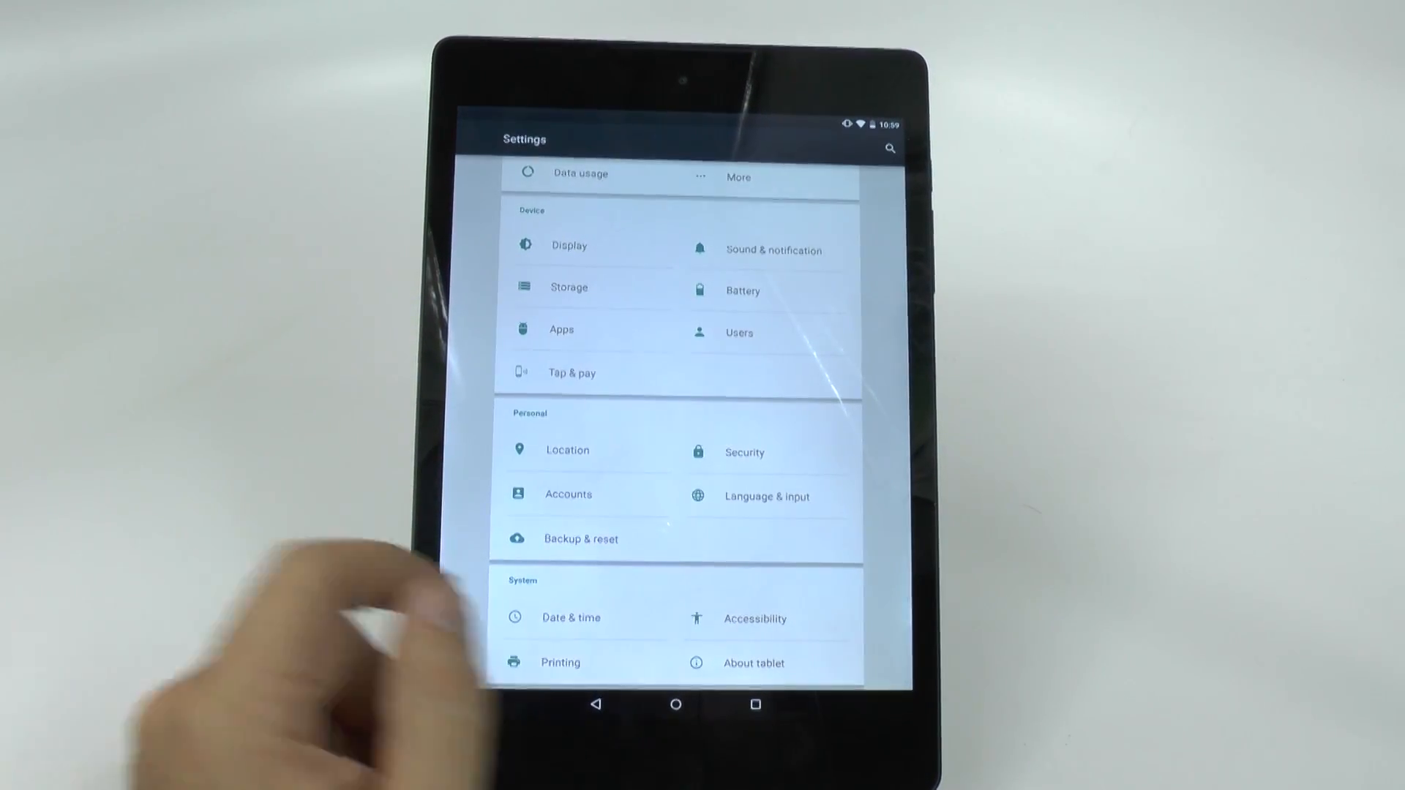
Step: Scroll the Settings list down to reach About tablet
scroll("down", 3)
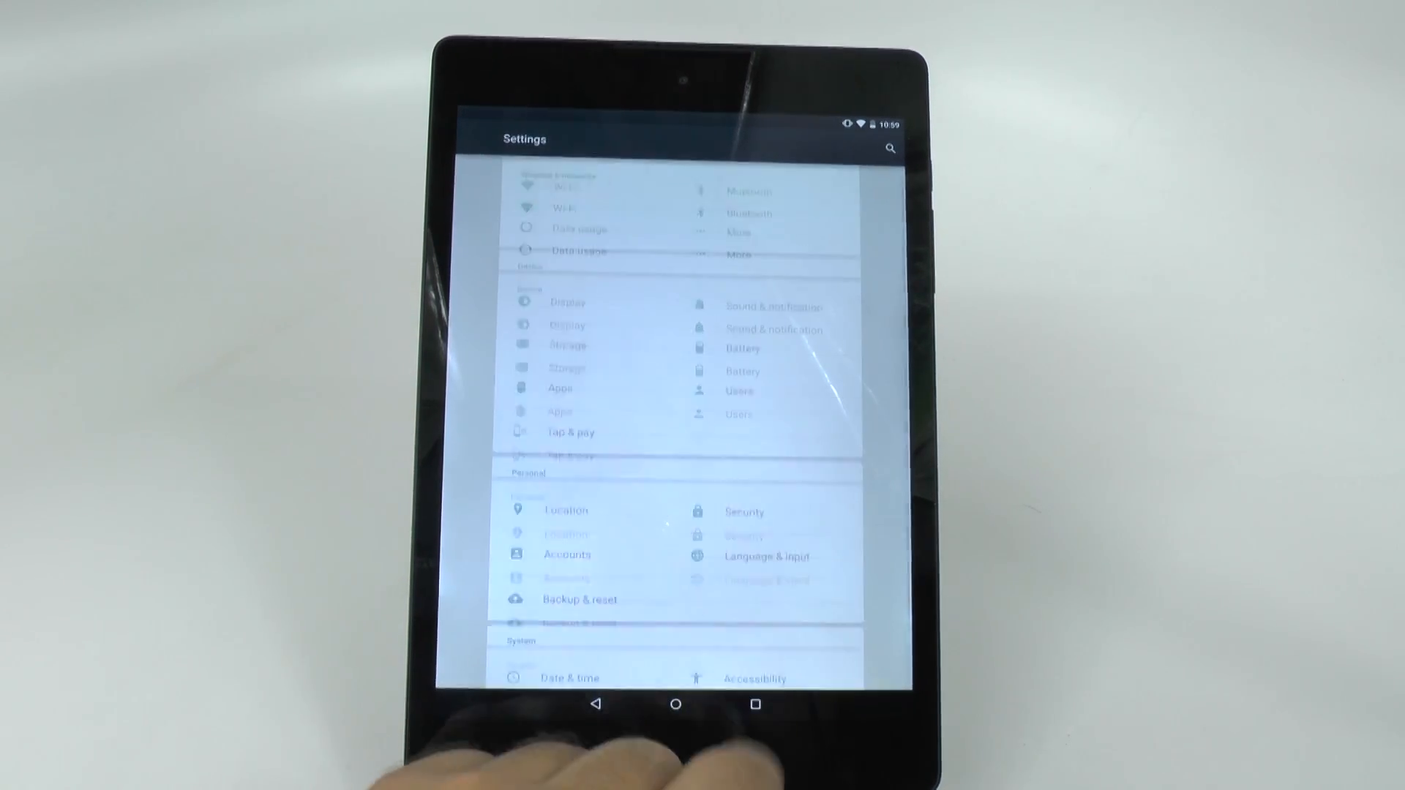
scroll("down", 3)
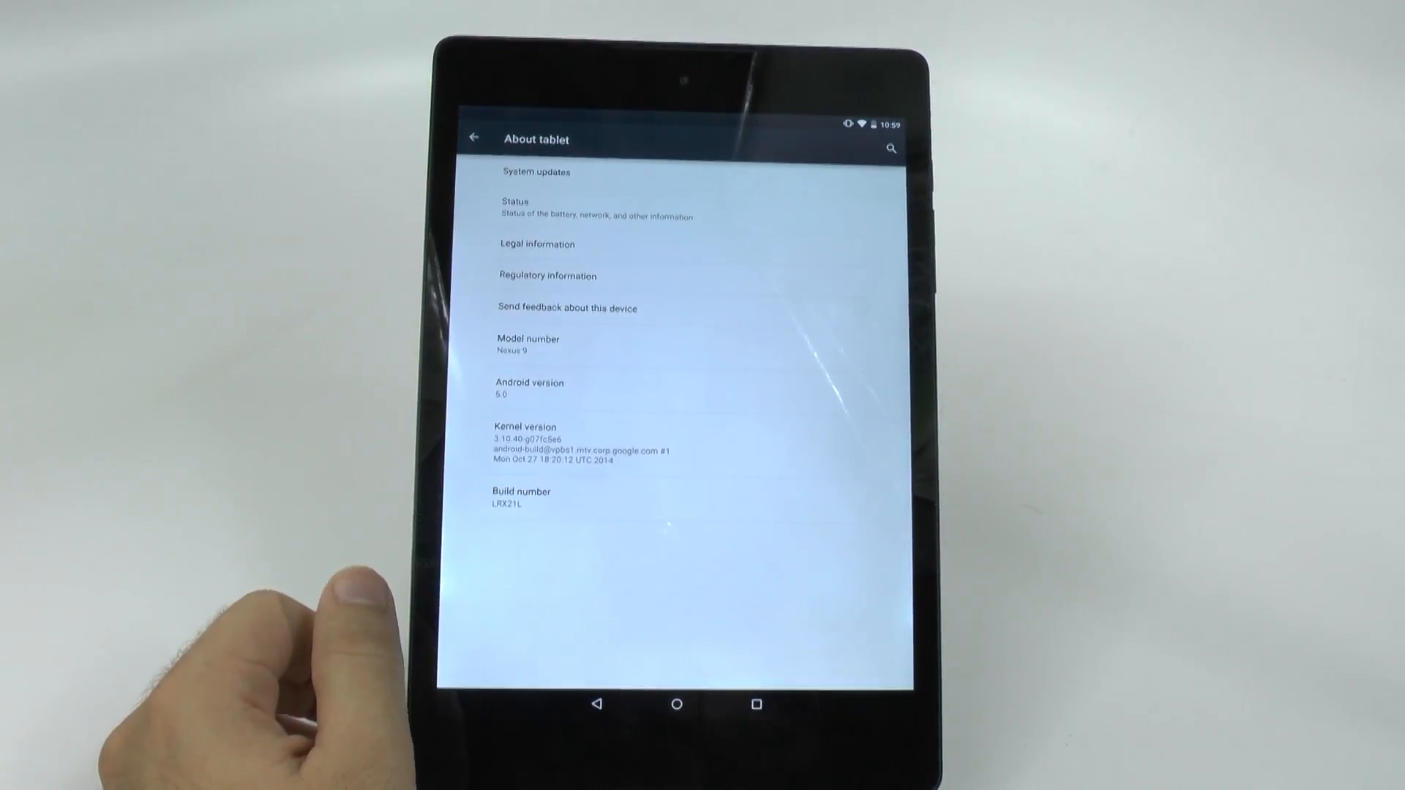
Step: Tap Build number until developer mode unlocks, then return to the main Settings list
left_click(519, 498)
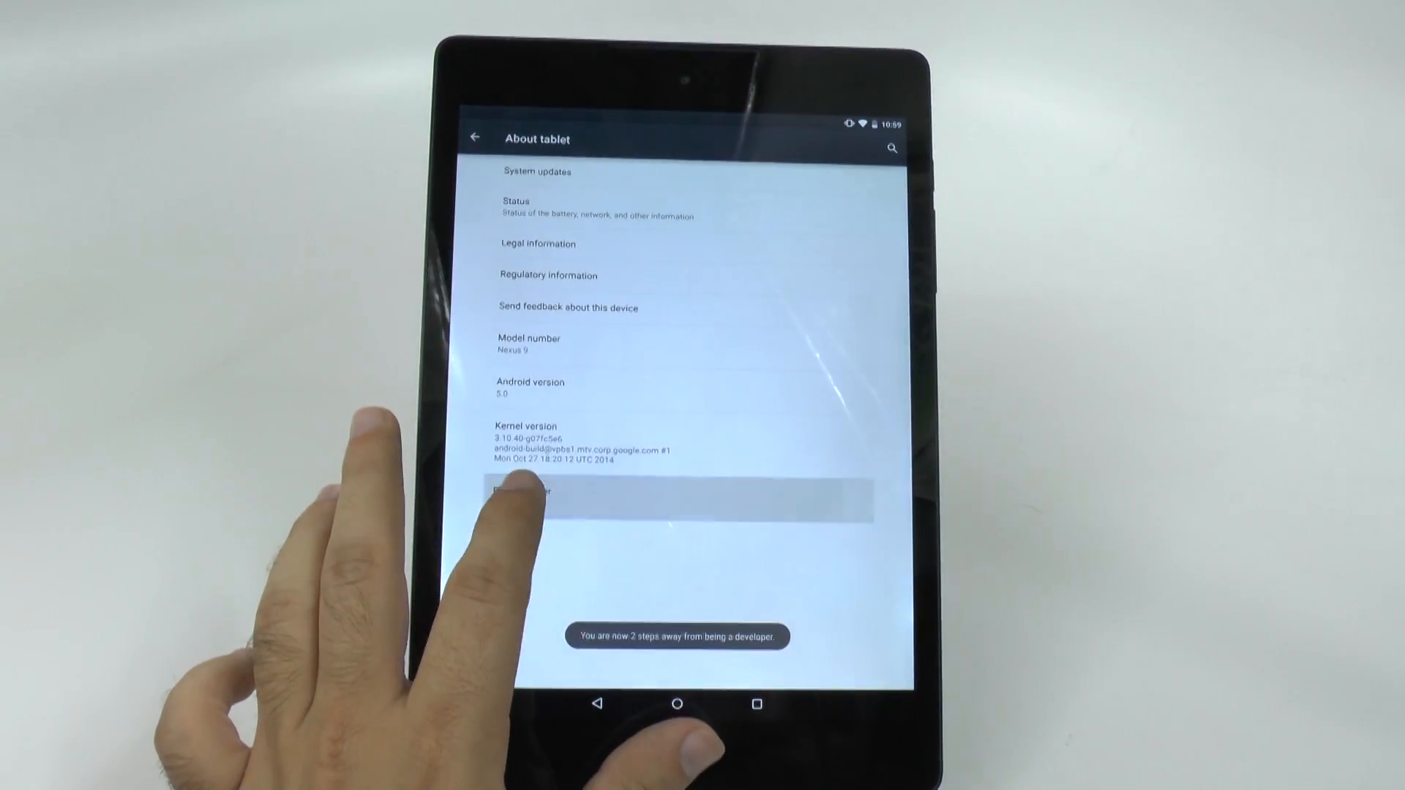
left_click(519, 490)
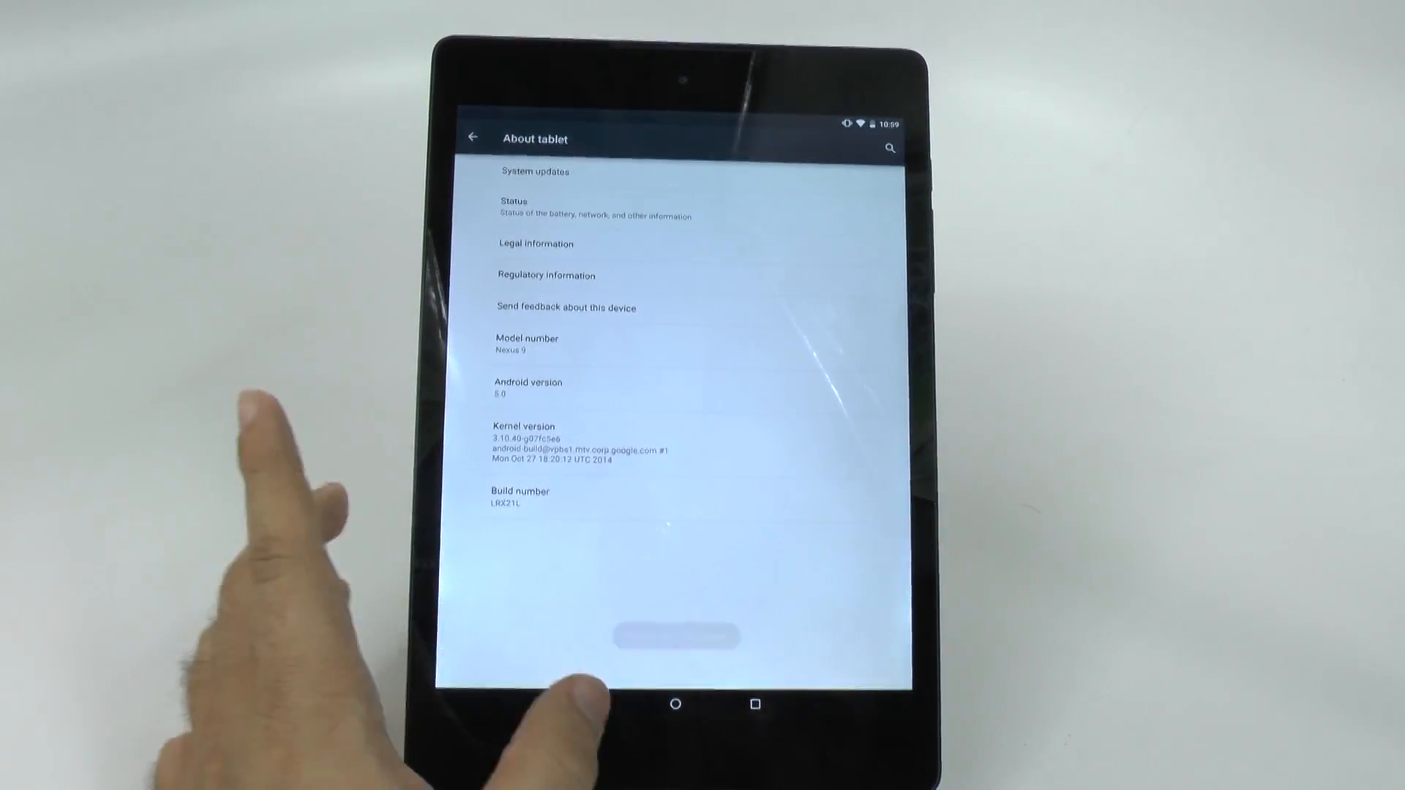
left_click(473, 138)
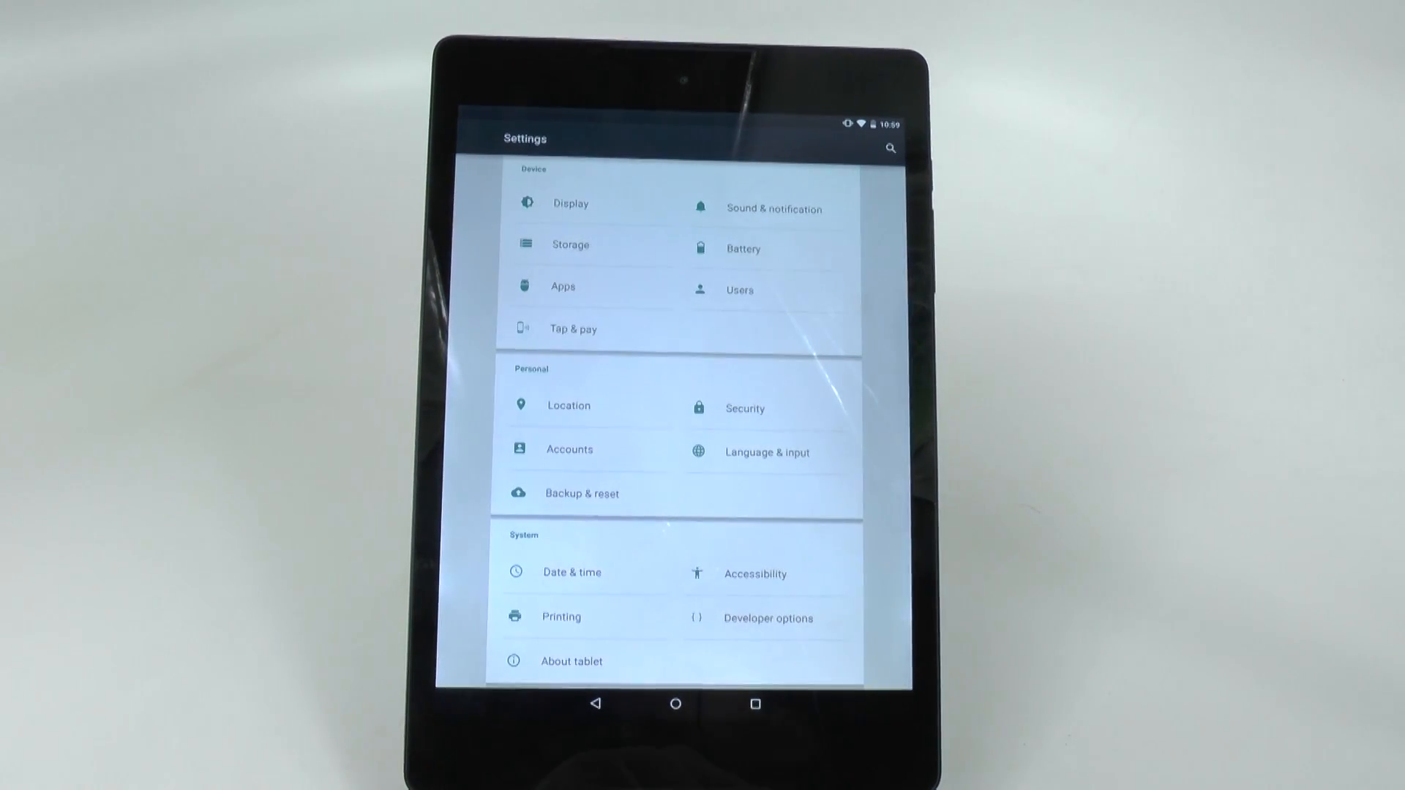
Step: Enter Developer options and scroll to the Drawing section with the animation scales at 1x
left_click(767, 618)
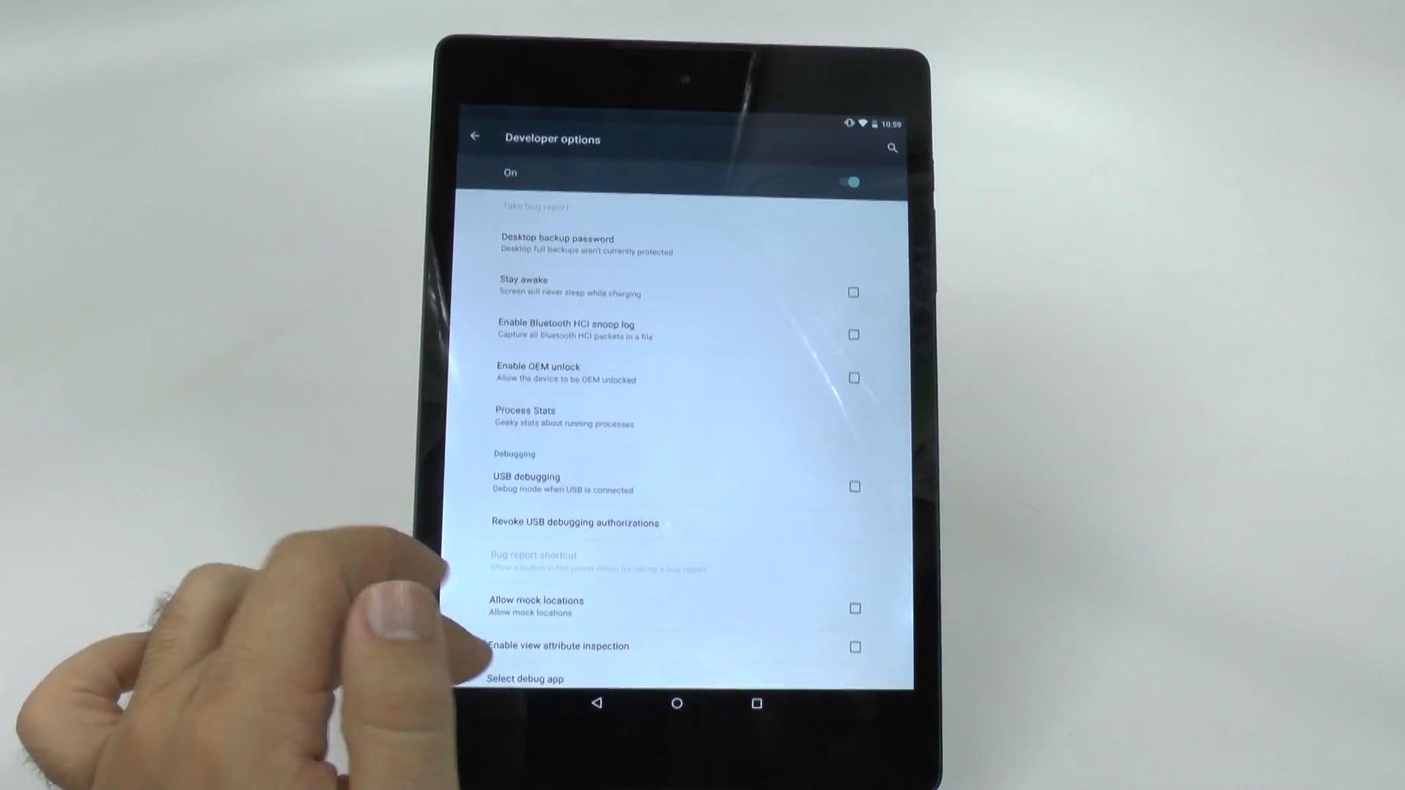
scroll("down", 3)
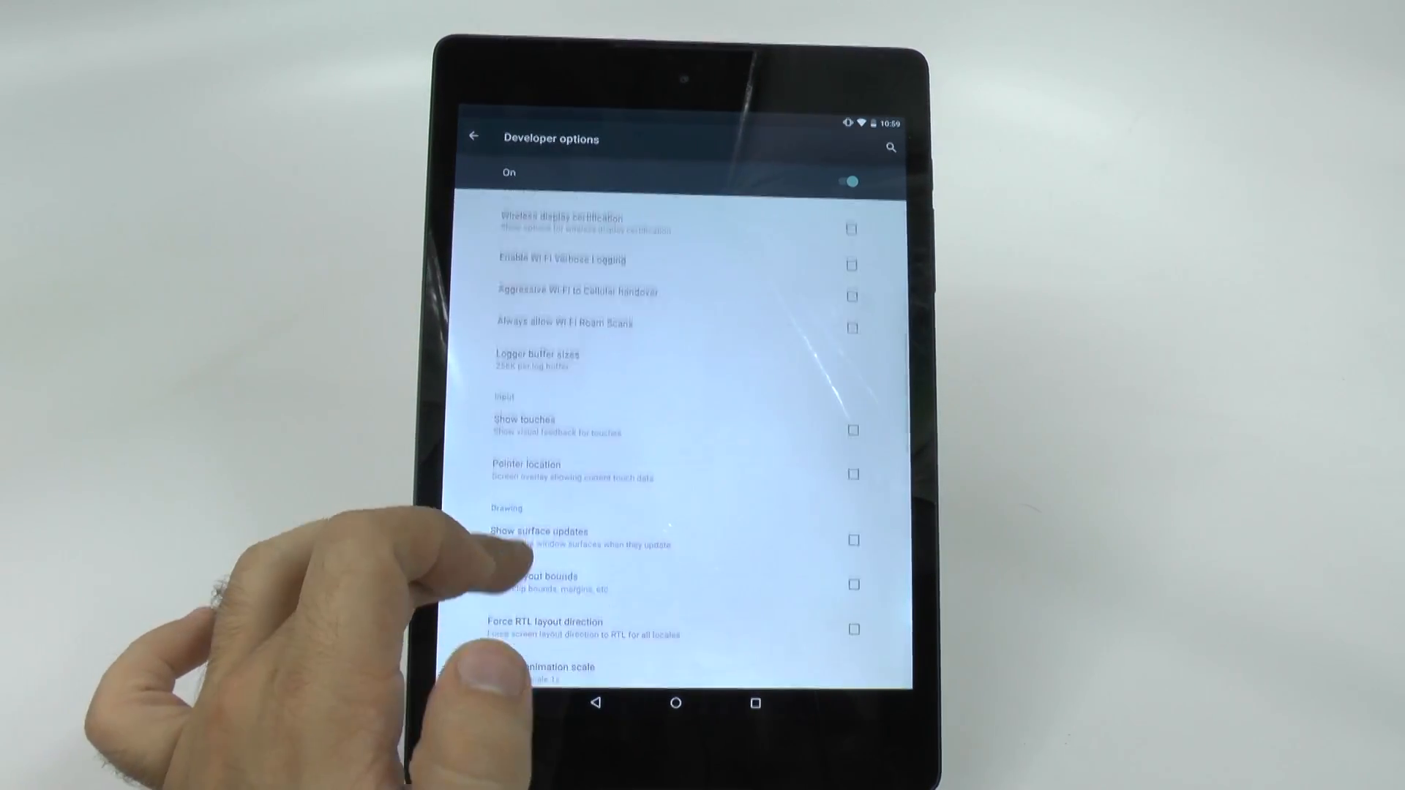
scroll("down", 3)
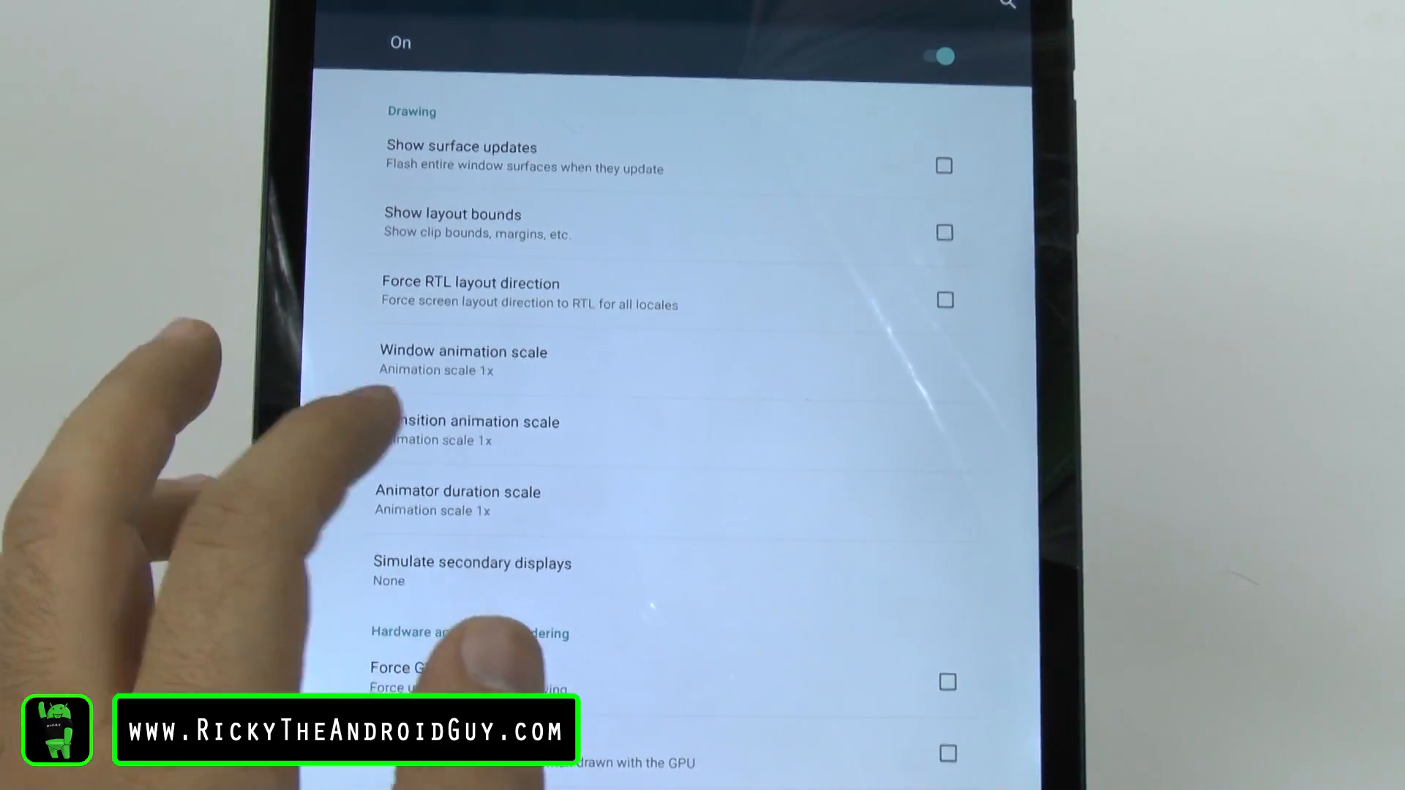
Step: Set Window, Transition and Animator duration scales to Animation scale .5x
left_click(463, 359)
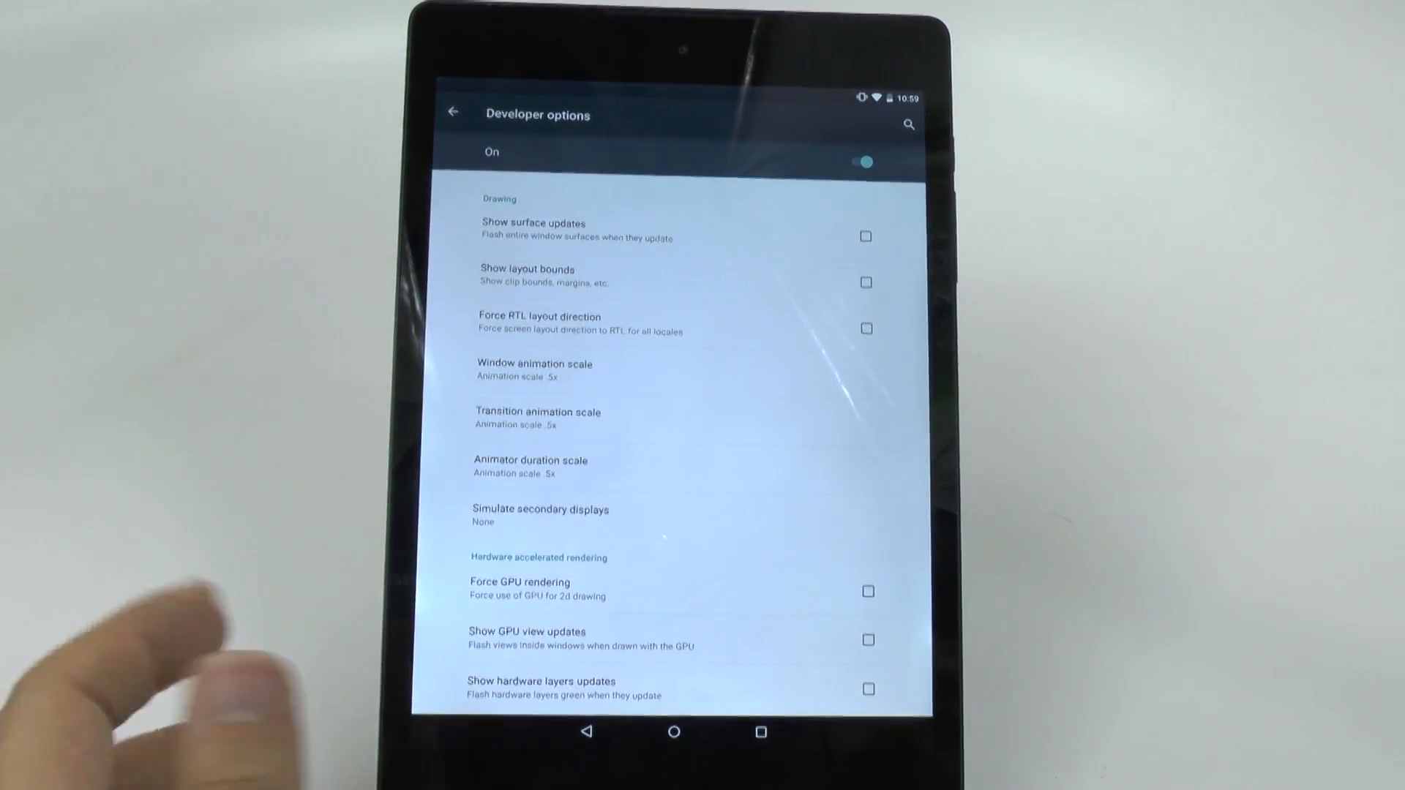
scroll("down", 3)
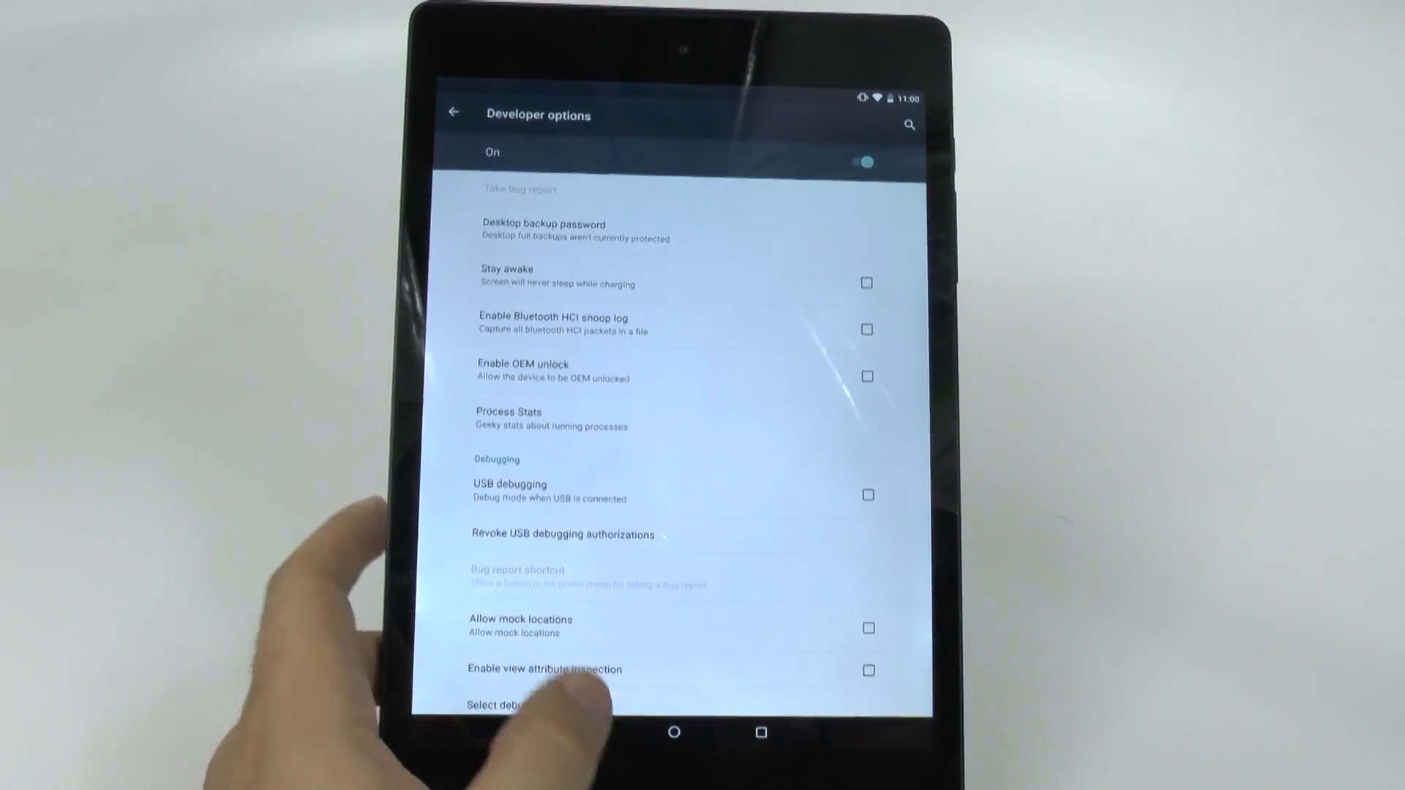
Step: Leave Settings for the launcher home screen and swipe between home pages
left_click(673, 732)
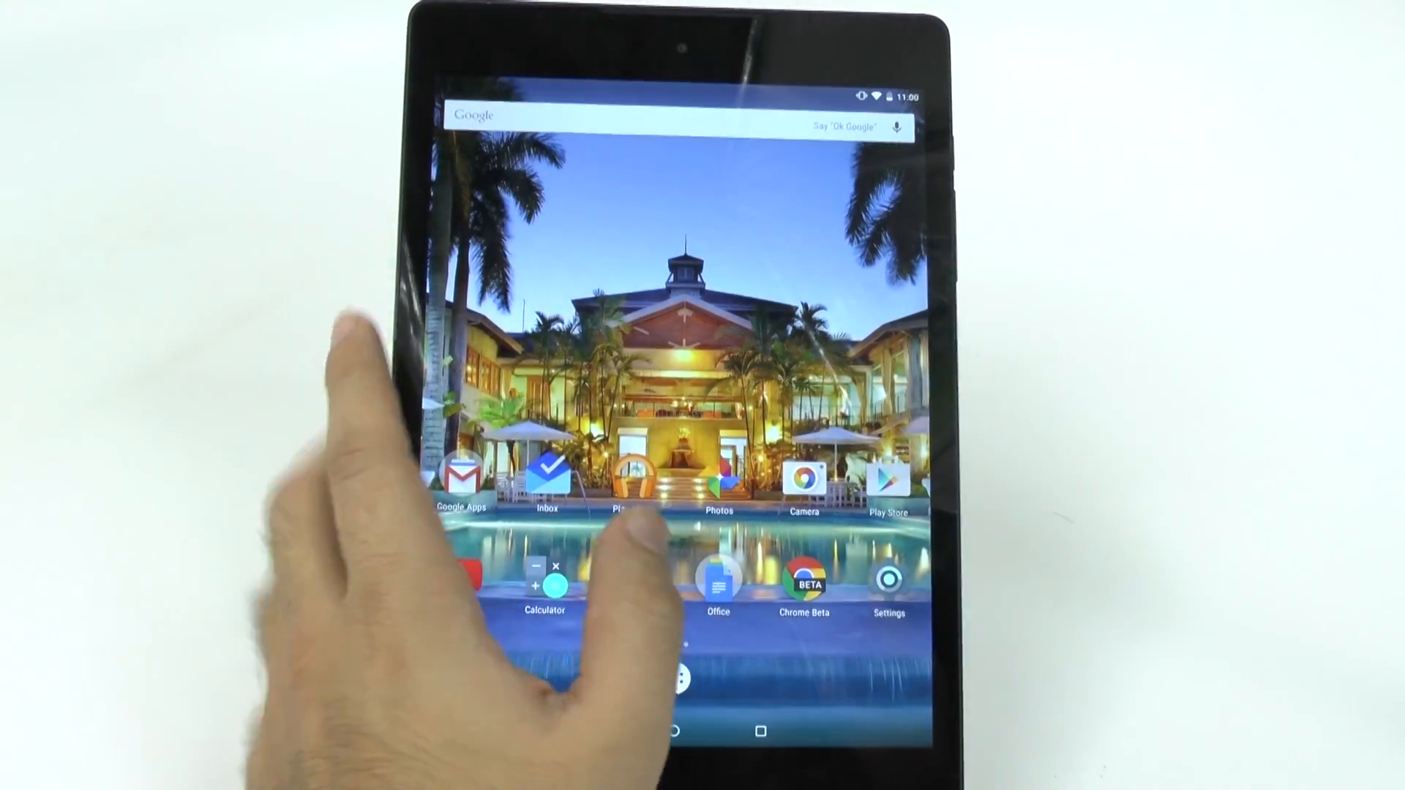
scroll("left", 3)
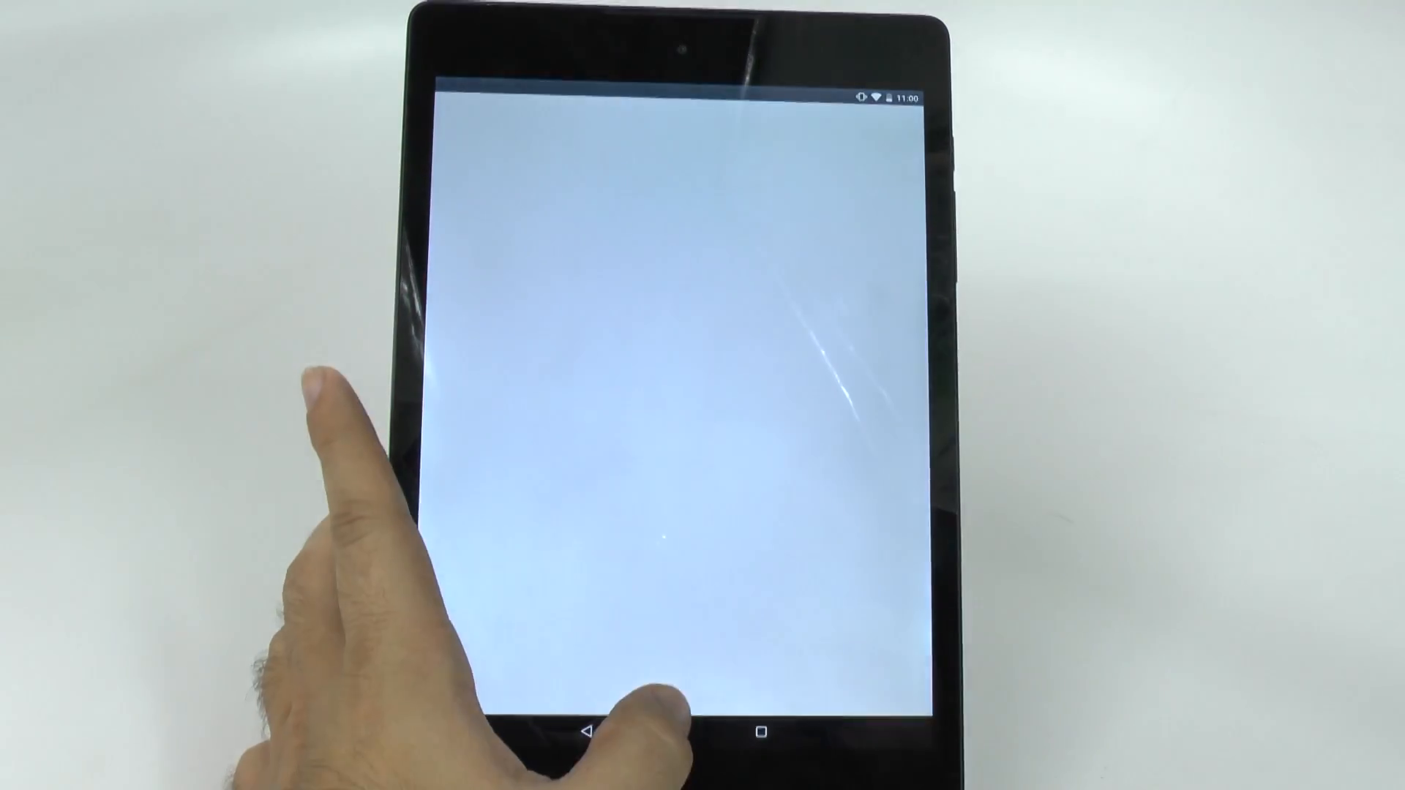
left_click(674, 730)
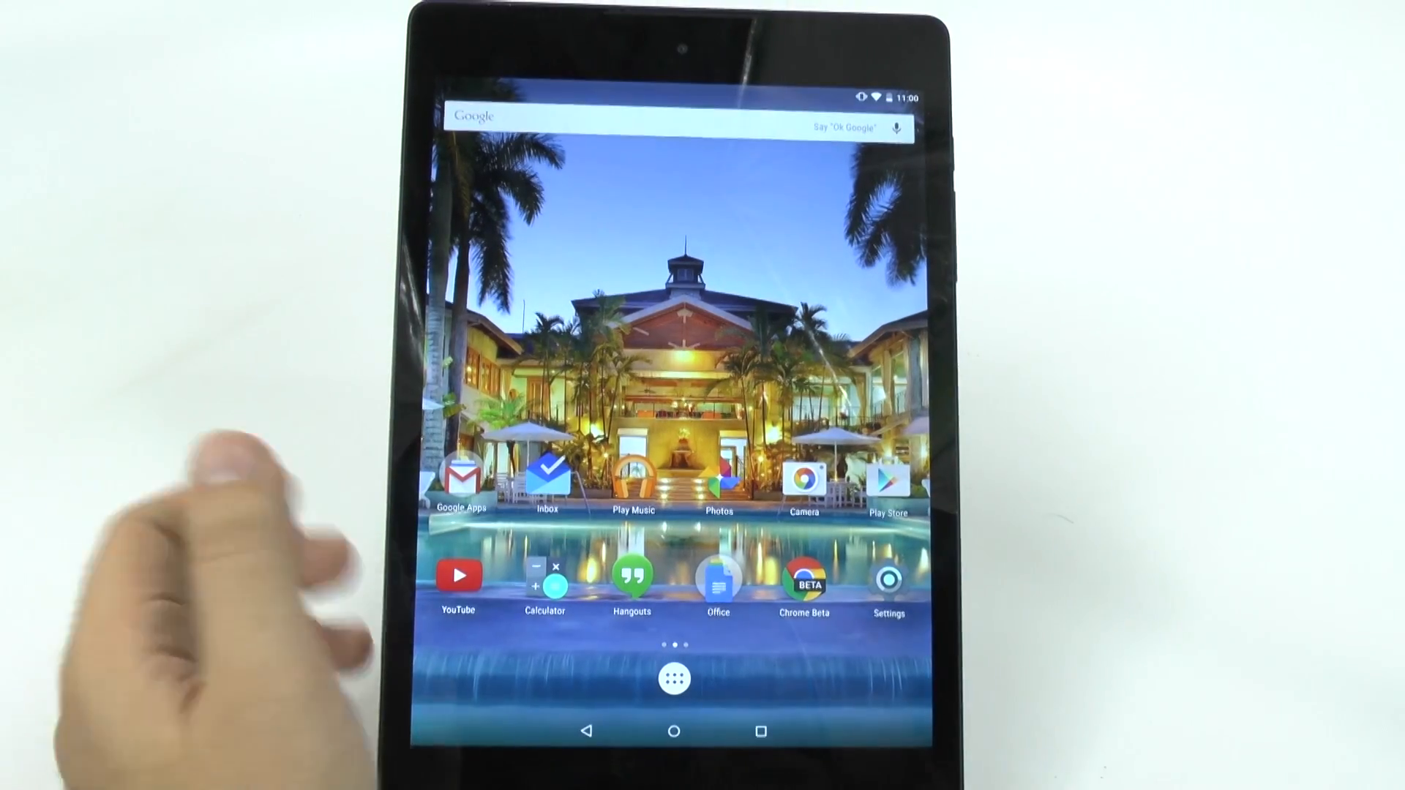
Step: Reopen Settings into Language & input and return home to test the 0.5x animations
left_click(887, 578)
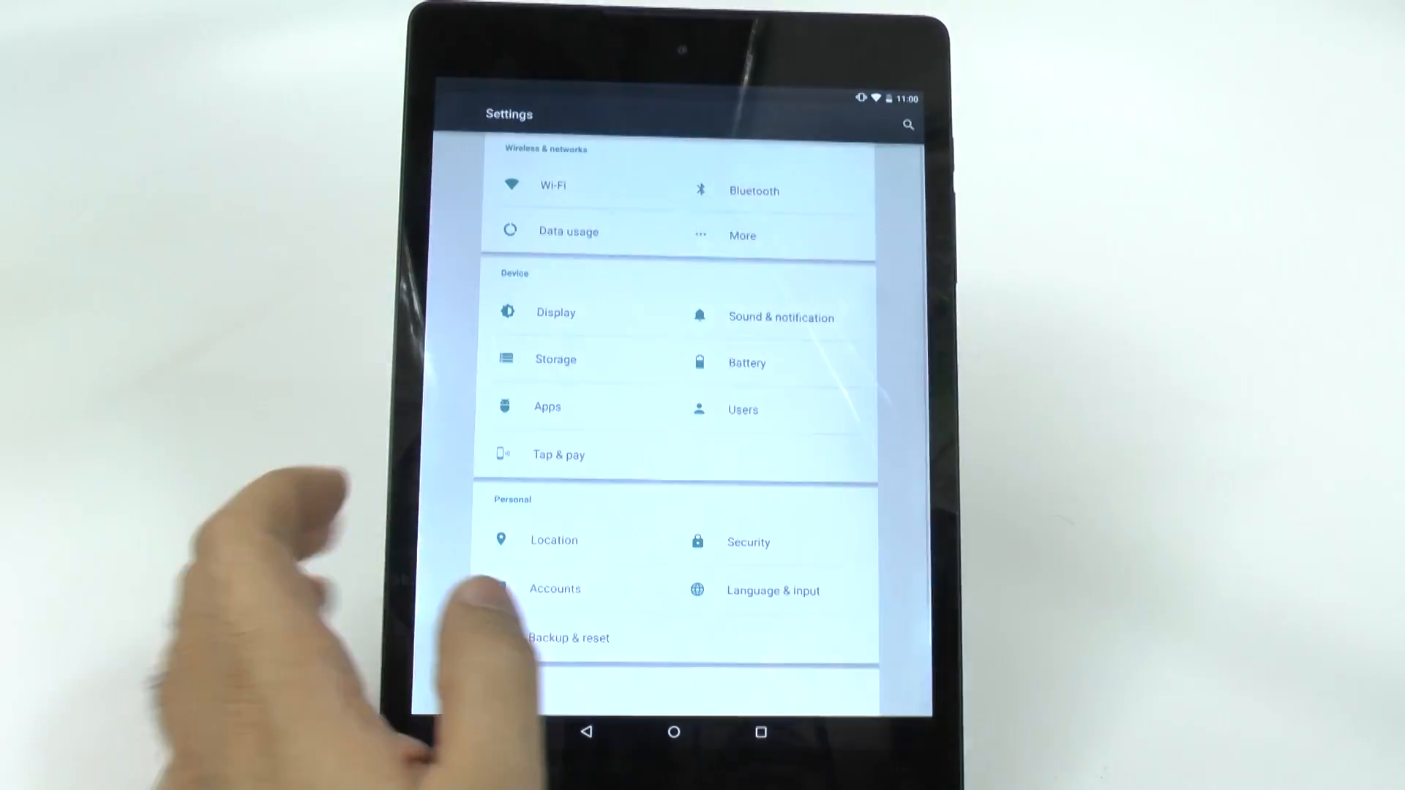
left_click(773, 590)
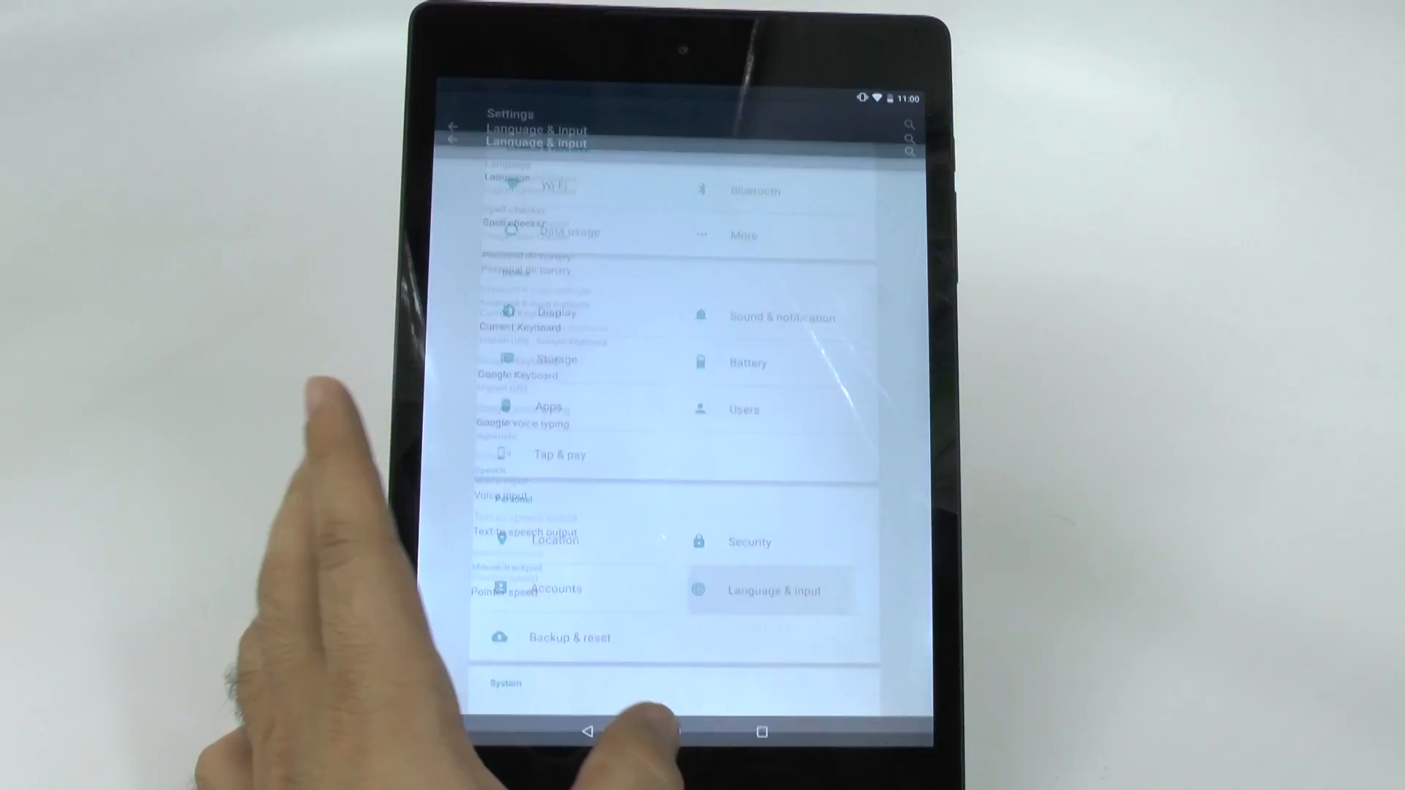
left_click(674, 731)
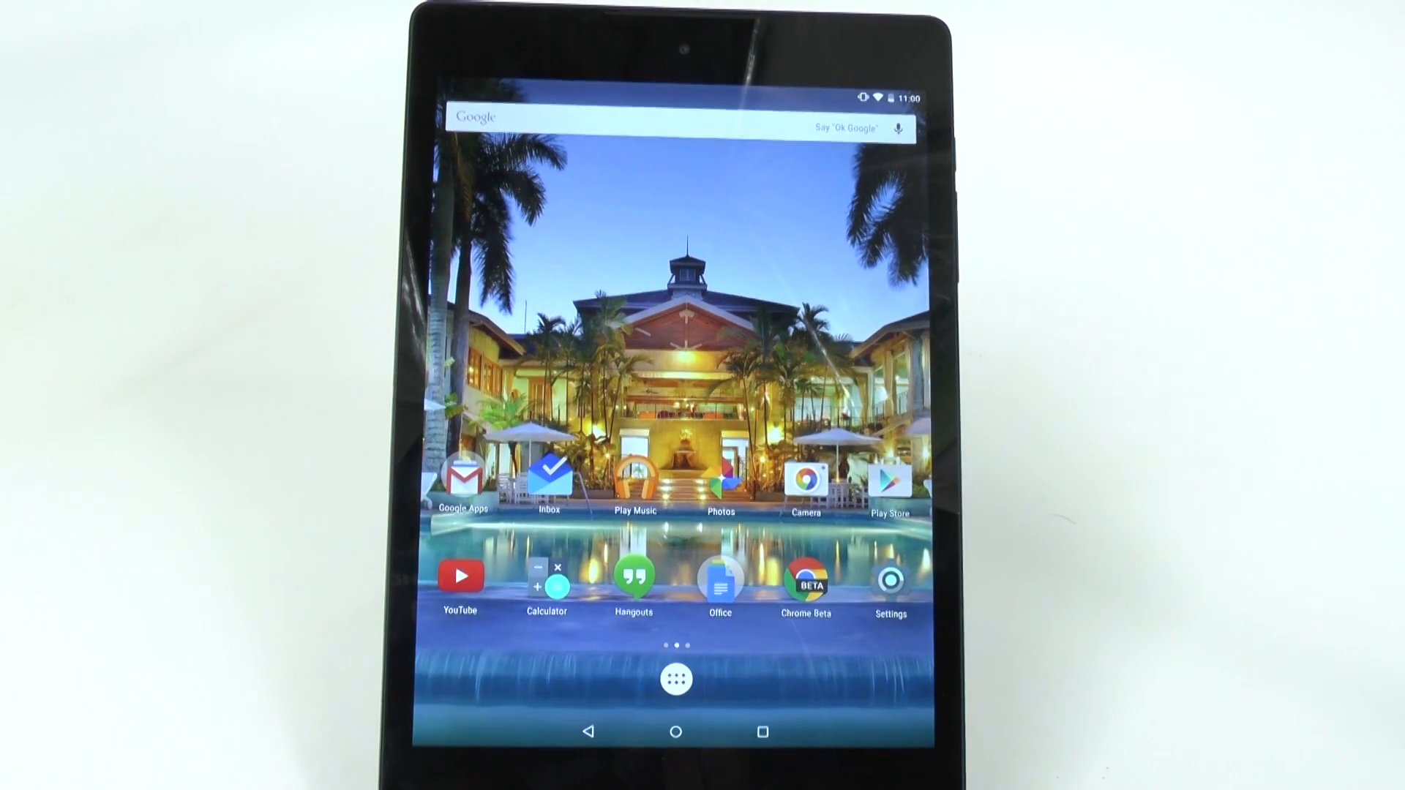